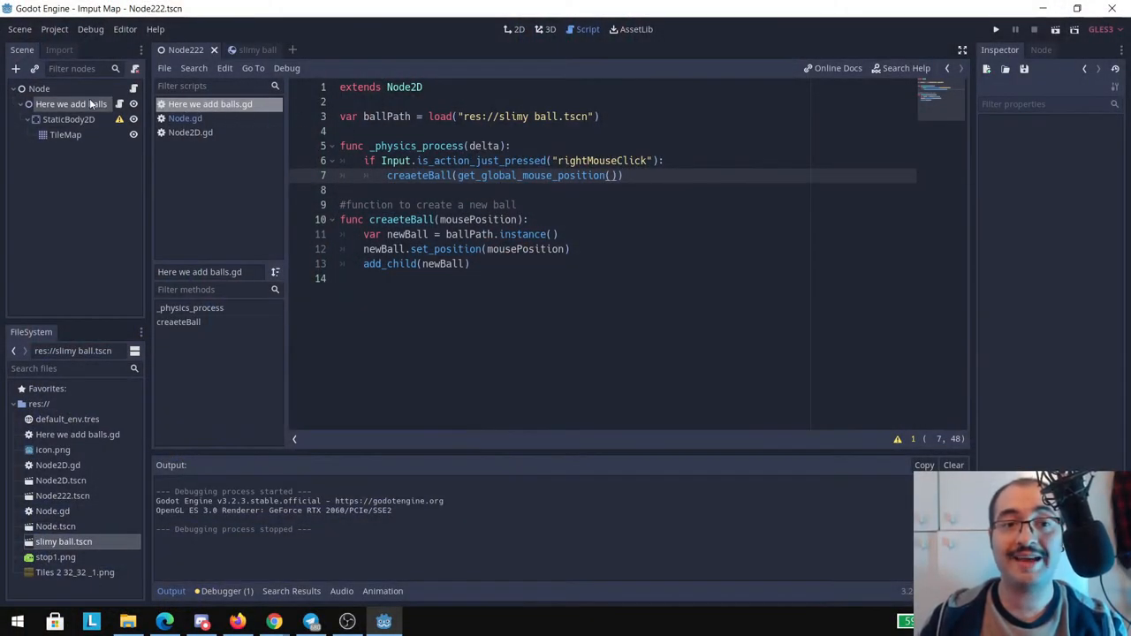
Check the level scene in the 2D view, then start the add_child line with 'get_p' for a parent node
{"action": "left_click", "coordinate": [520, 28]}
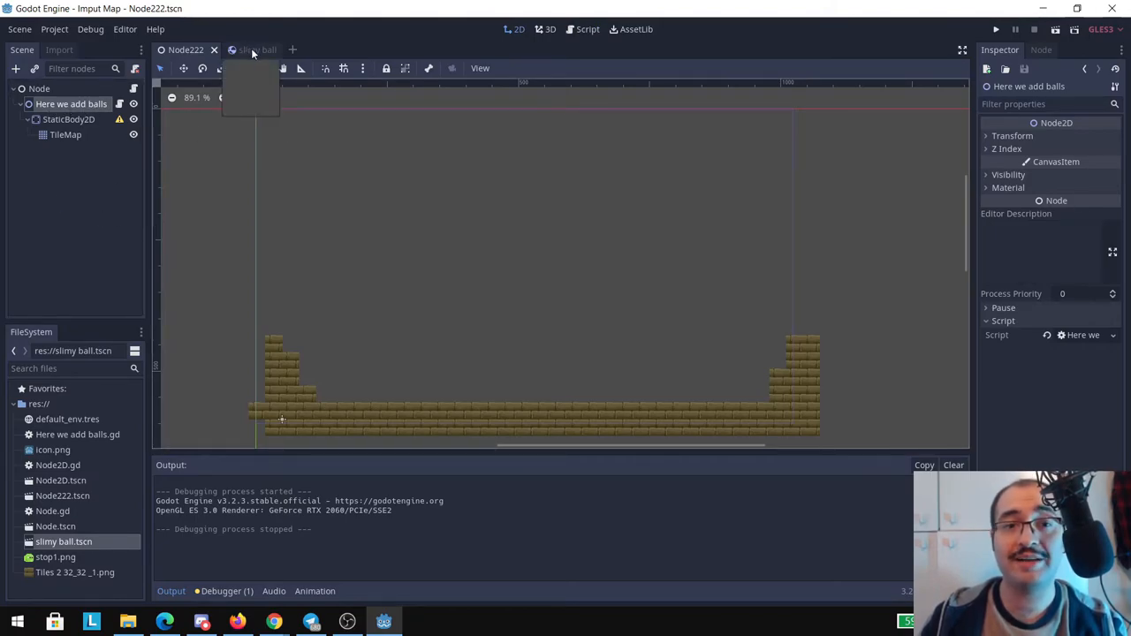
{"action": "left_click", "coordinate": [186, 49]}
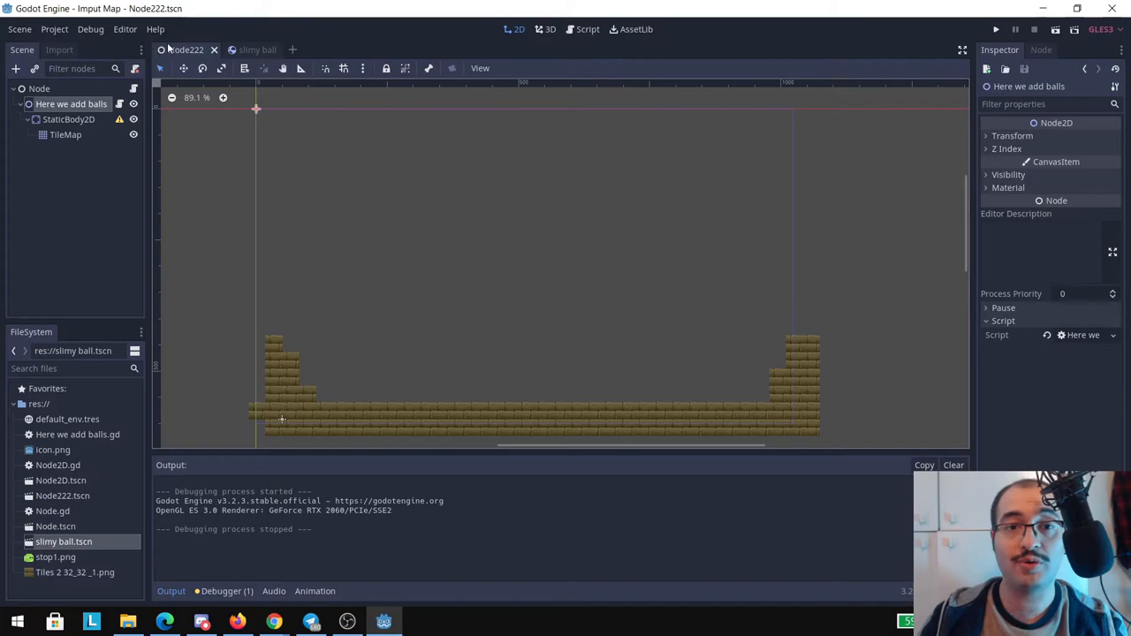
{"action": "left_click", "coordinate": [587, 28]}
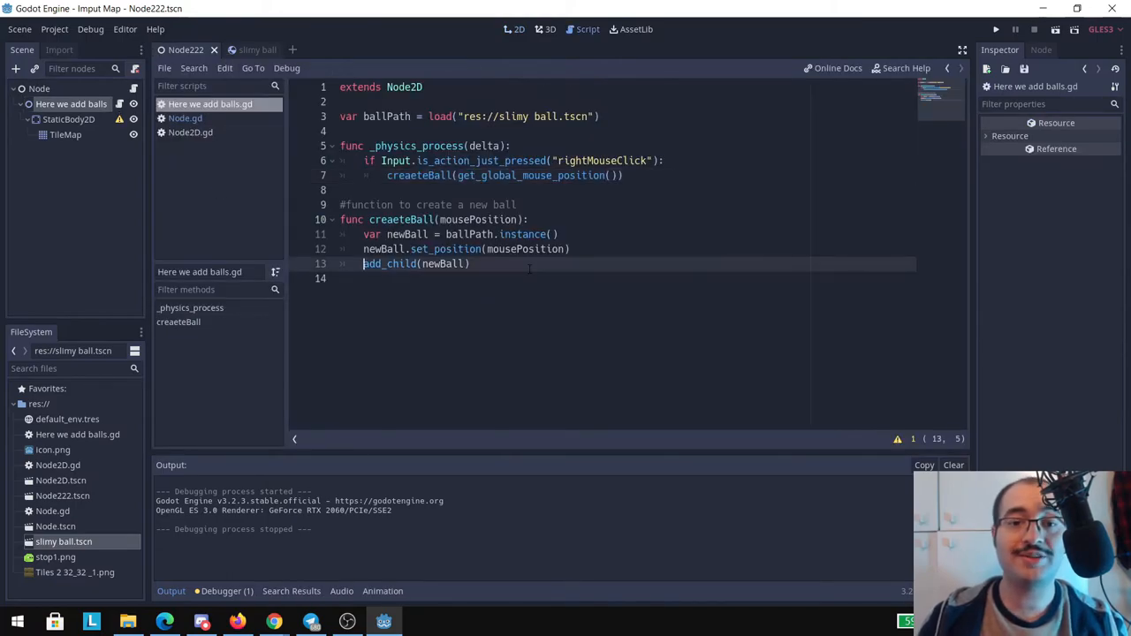
{"action": "type", "text": "get_p"}
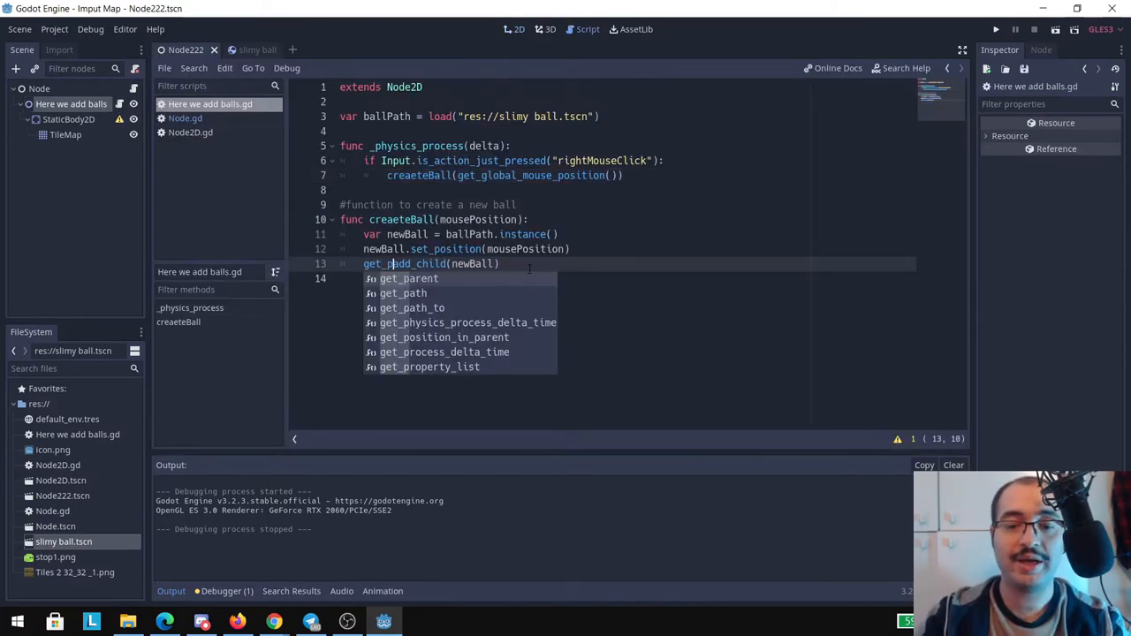